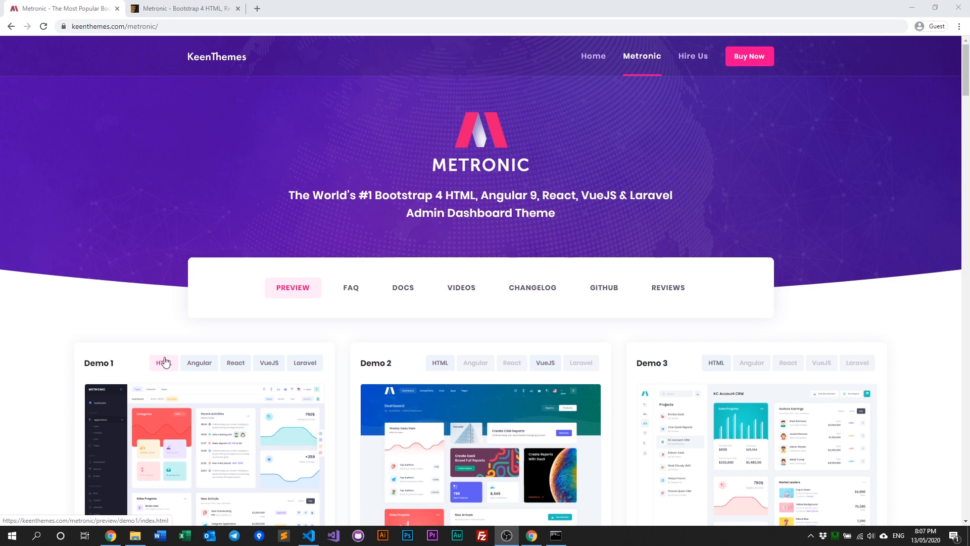
mouse_move(160, 350)
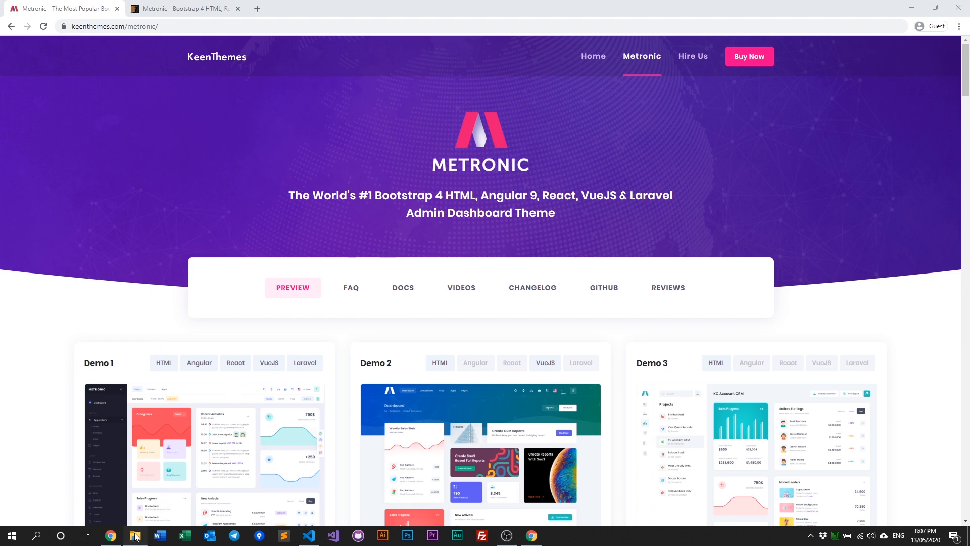
- Browse to metronic_v7.0.1\theme\html\tools in File Explorer and launch cmd there
click(135, 535)
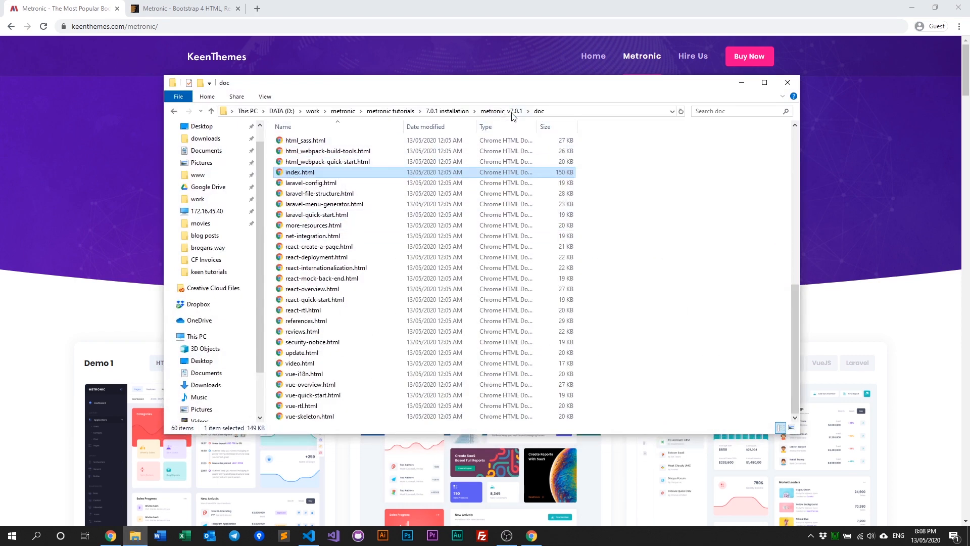
click(501, 112)
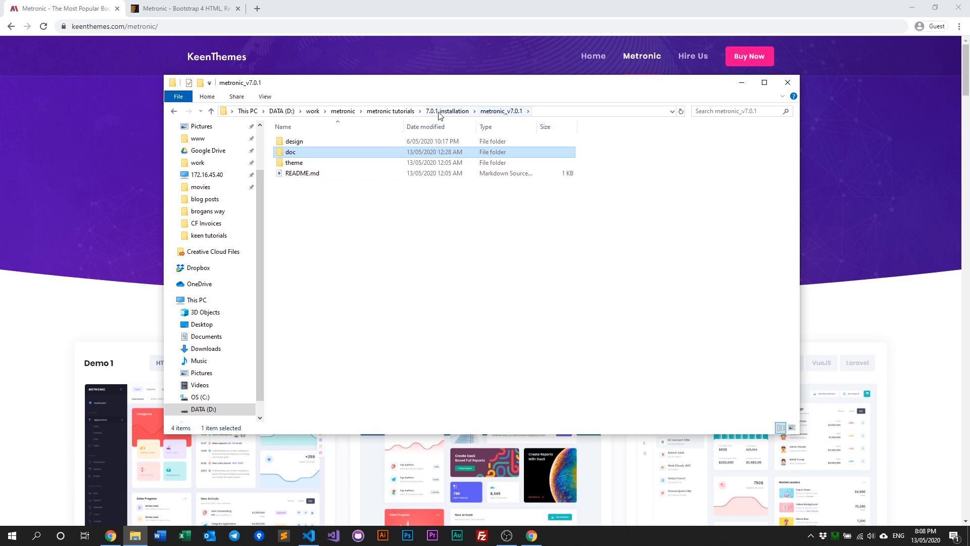
click(448, 111)
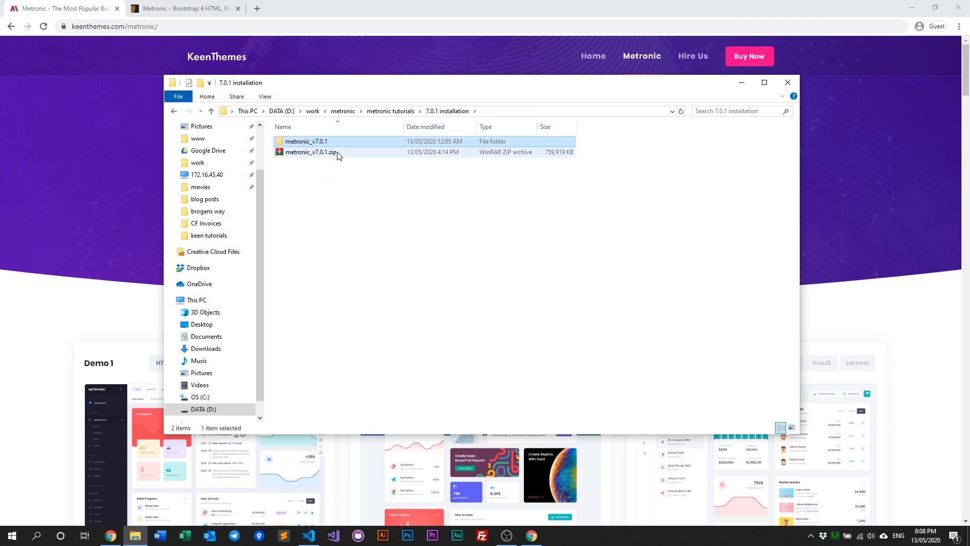
double_click(306, 141)
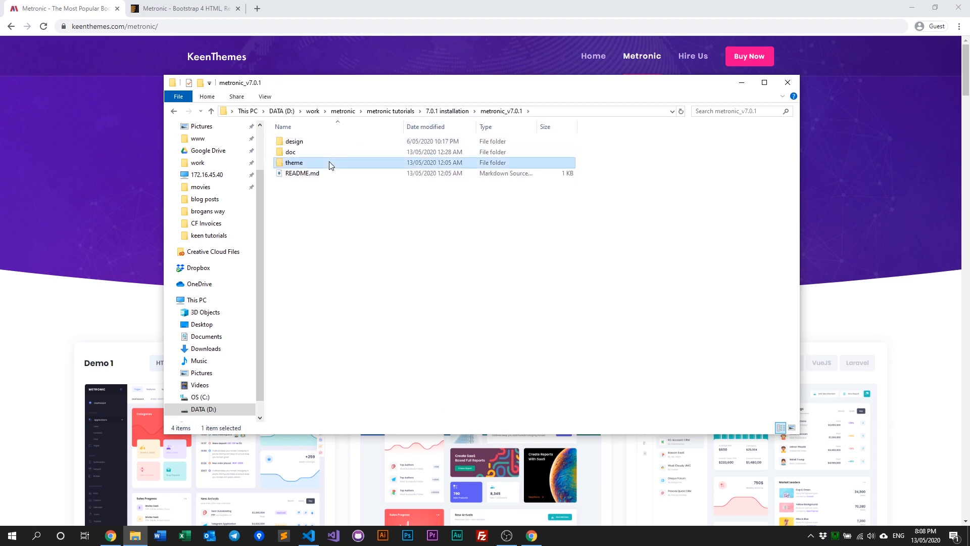
double_click(294, 162)
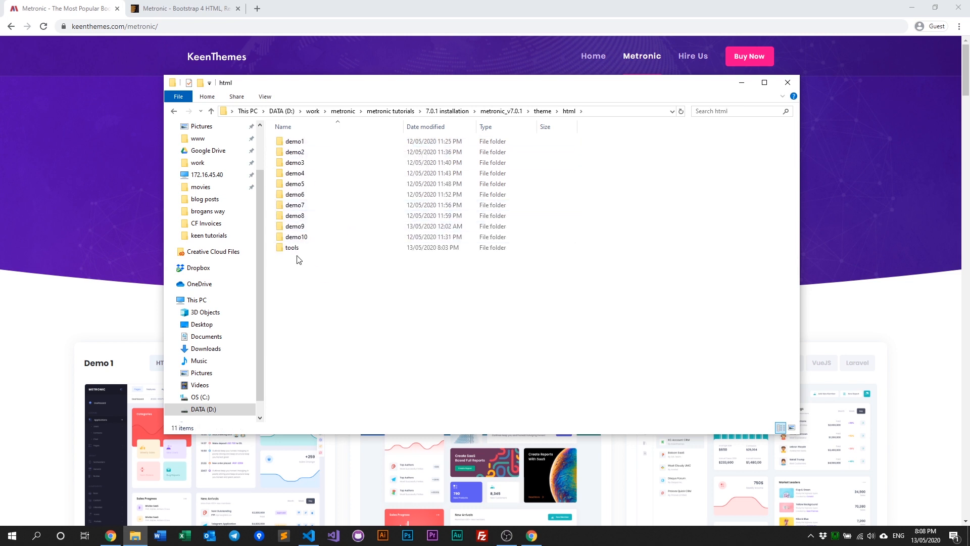
double_click(293, 247)
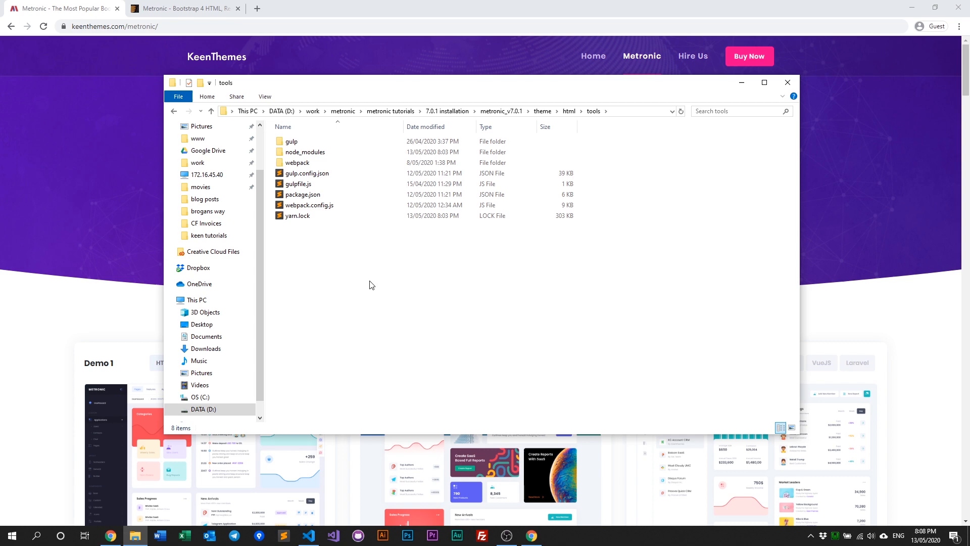
mouse_move(272, 169)
text(cmd)
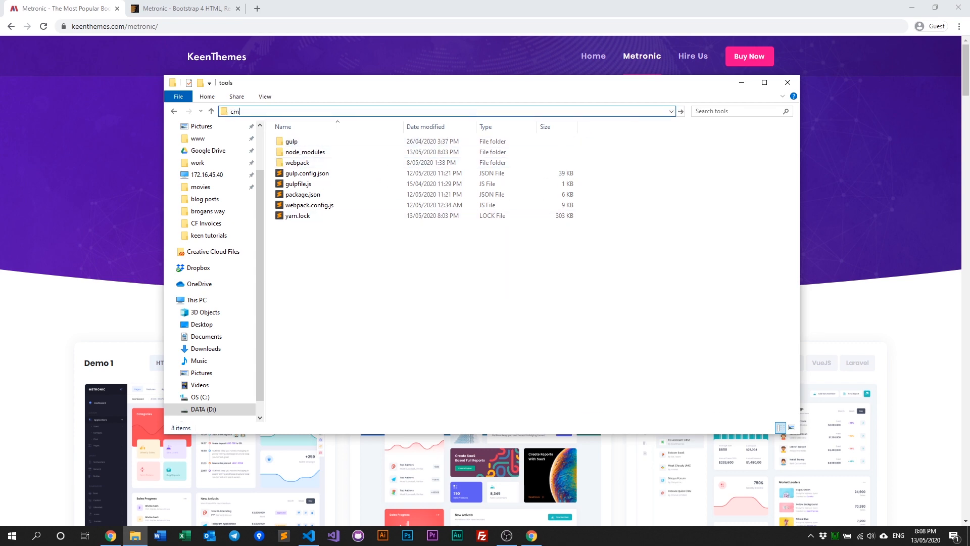
key(Enter)
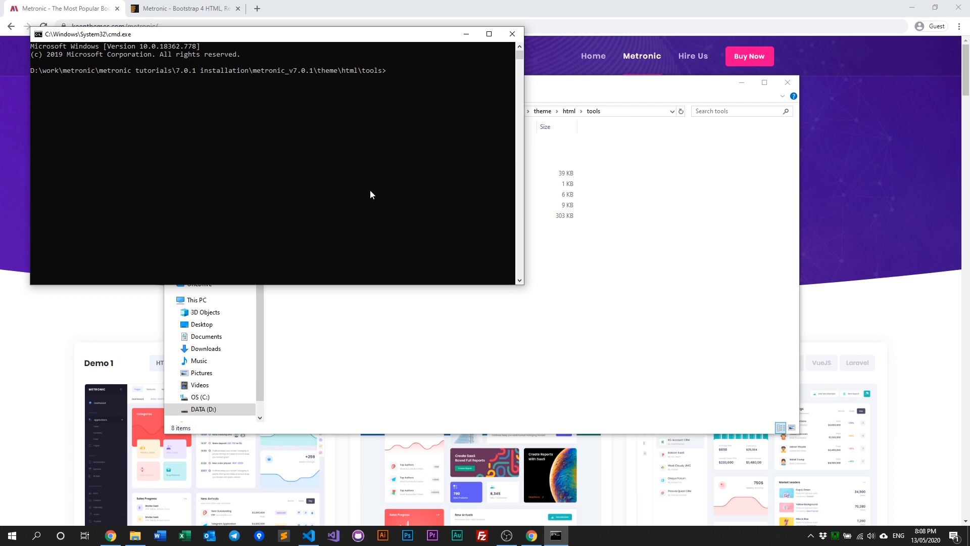
mouse_move(393, 177)
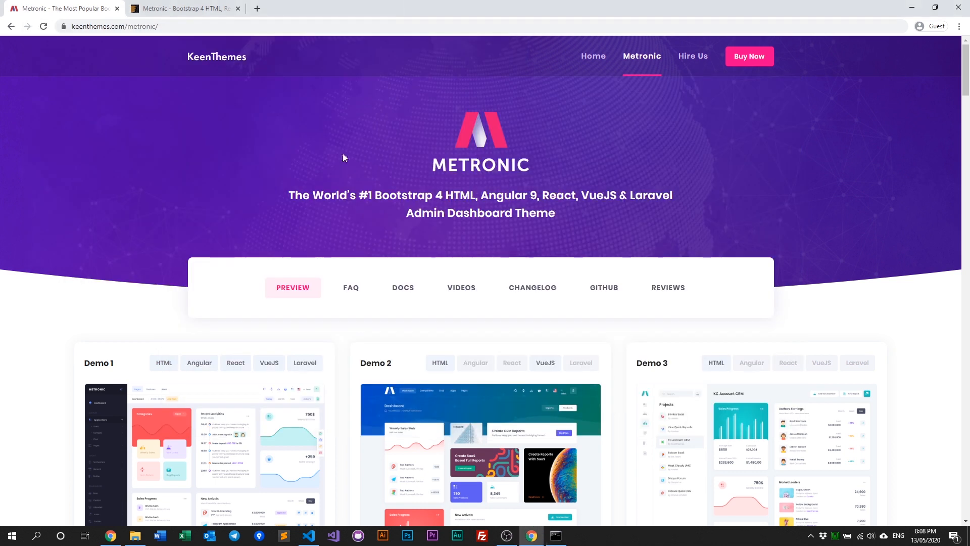
- Show the Metronic HTML Webpack Quick Start build commands, then return to Command Prompt
click(403, 287)
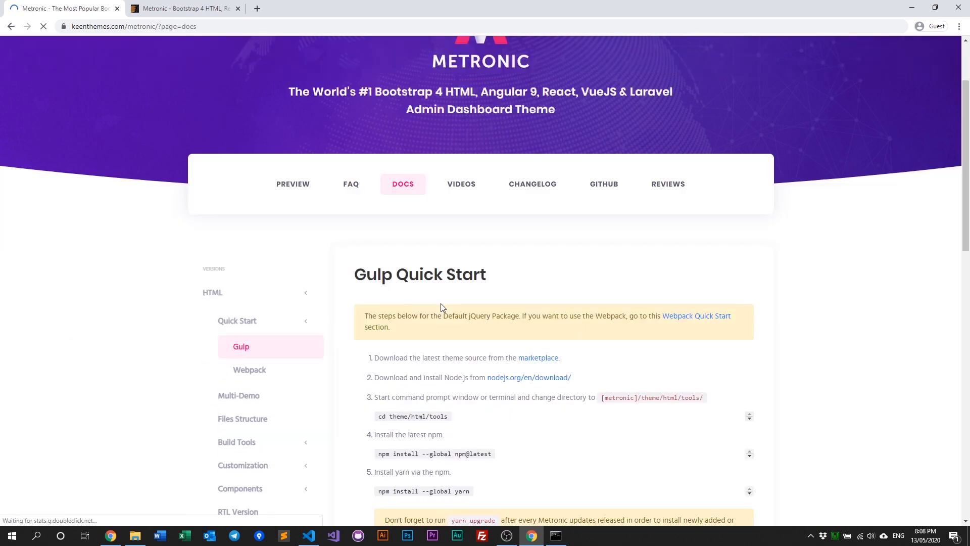
scroll(down, 3)
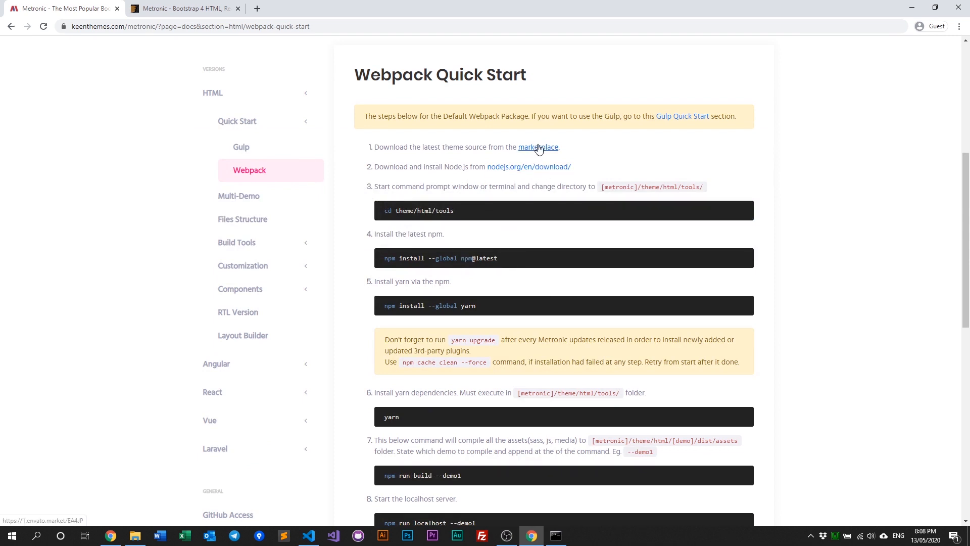
mouse_move(521, 253)
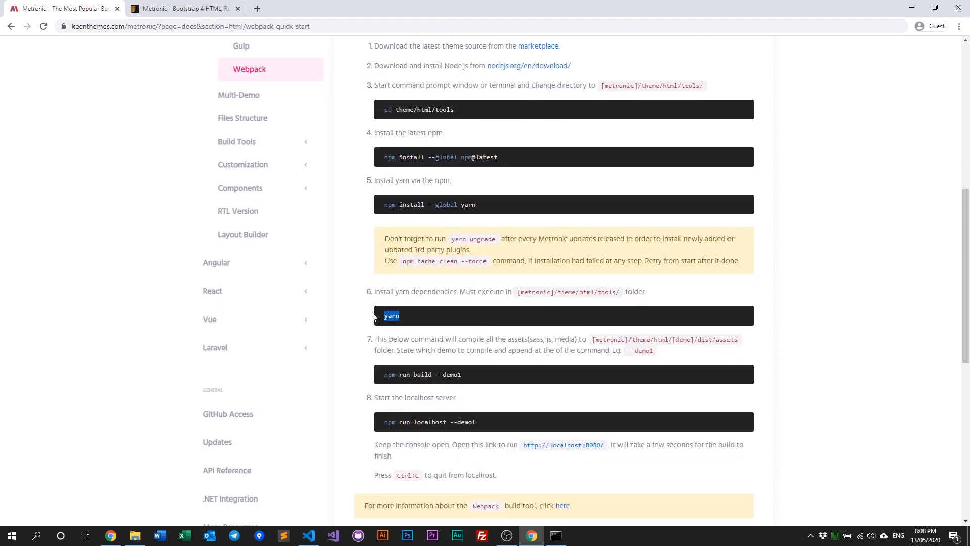
click(499, 323)
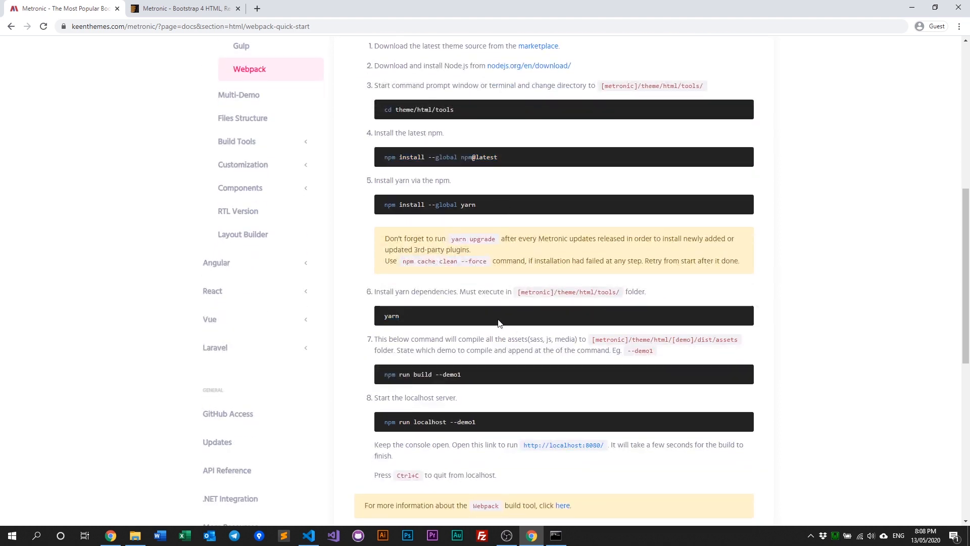
double_click(391, 316)
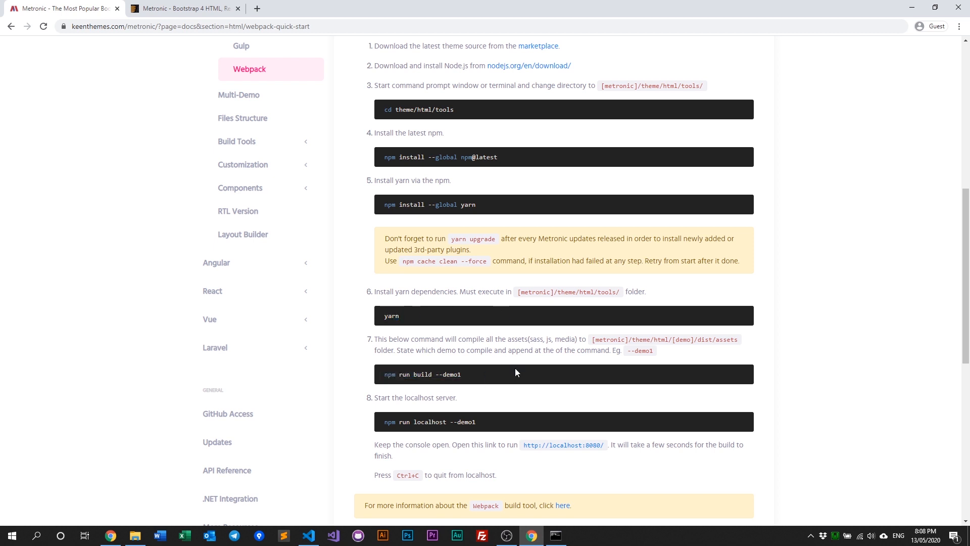
click(556, 535)
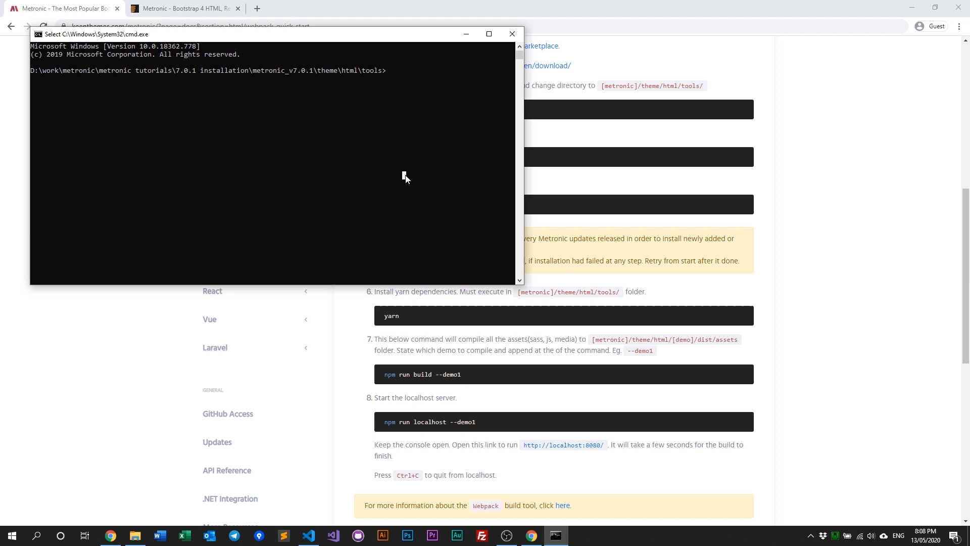
- Run yarn, then build demo1 with 'npm run build --demo1'
text(yarn)
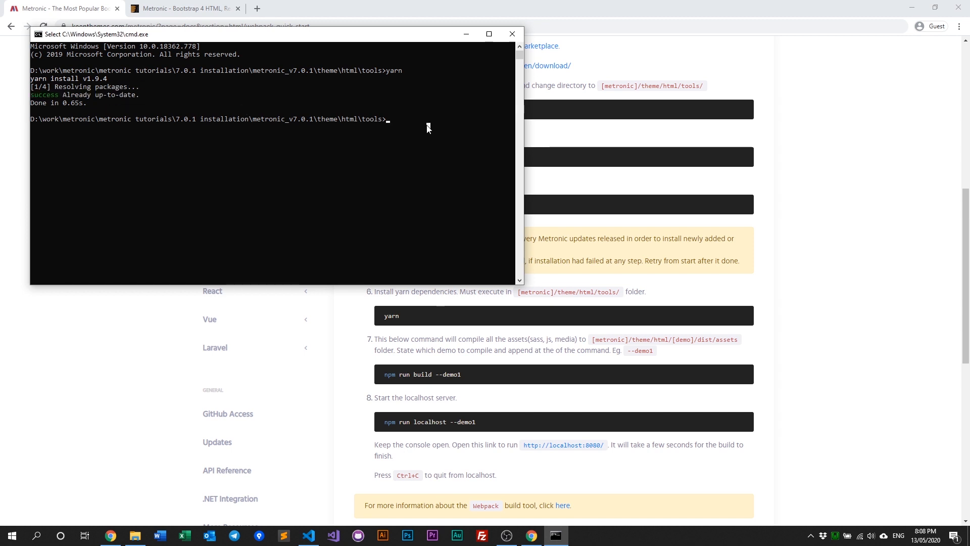
text(npm)
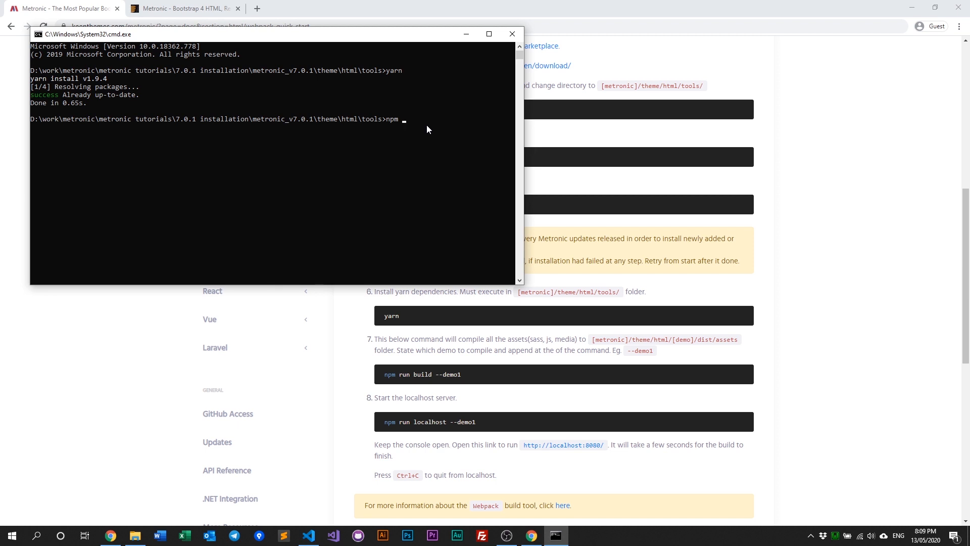
text(run)
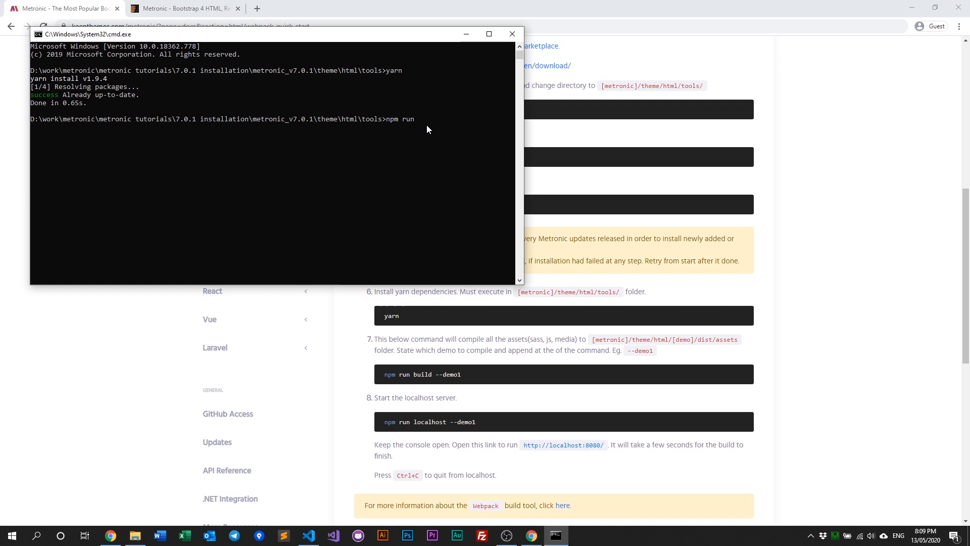
text(build)
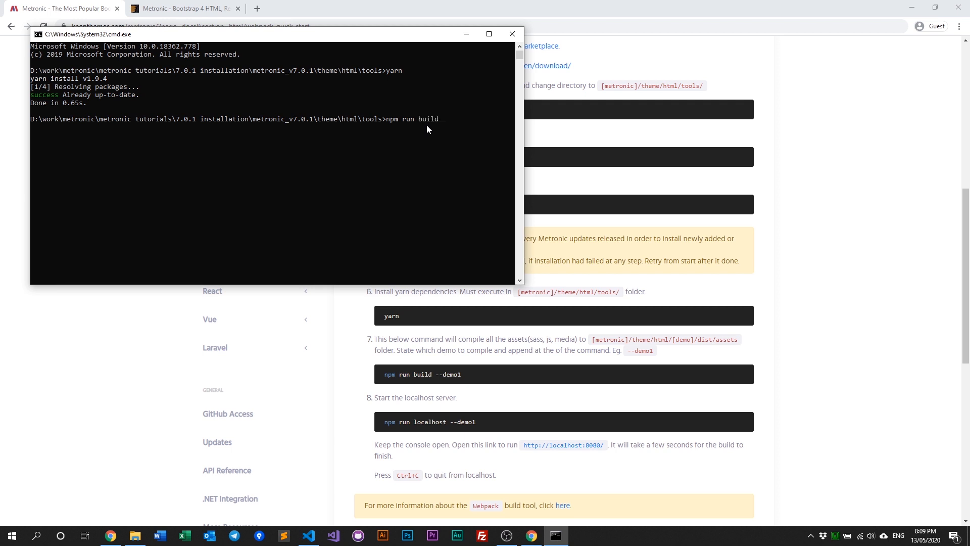
text(--demo1)
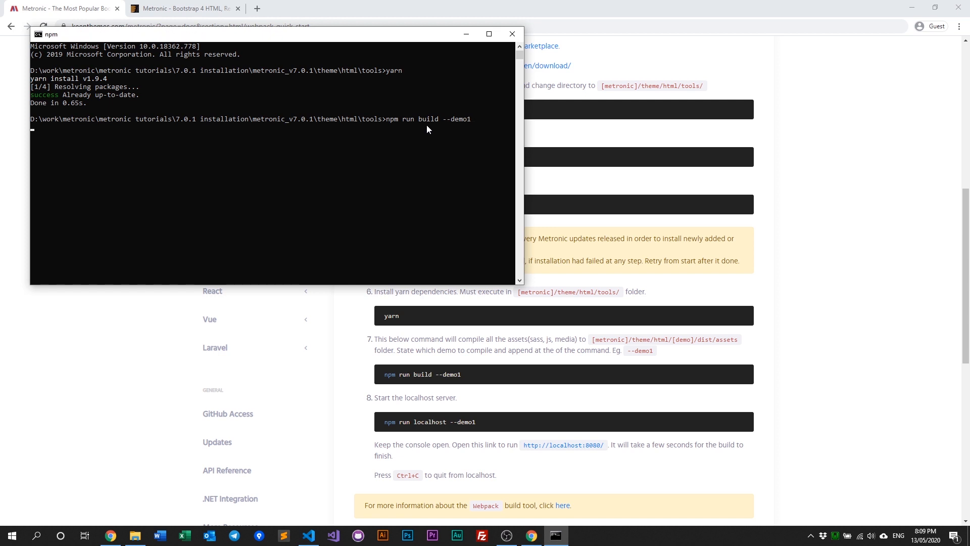
key(Enter)
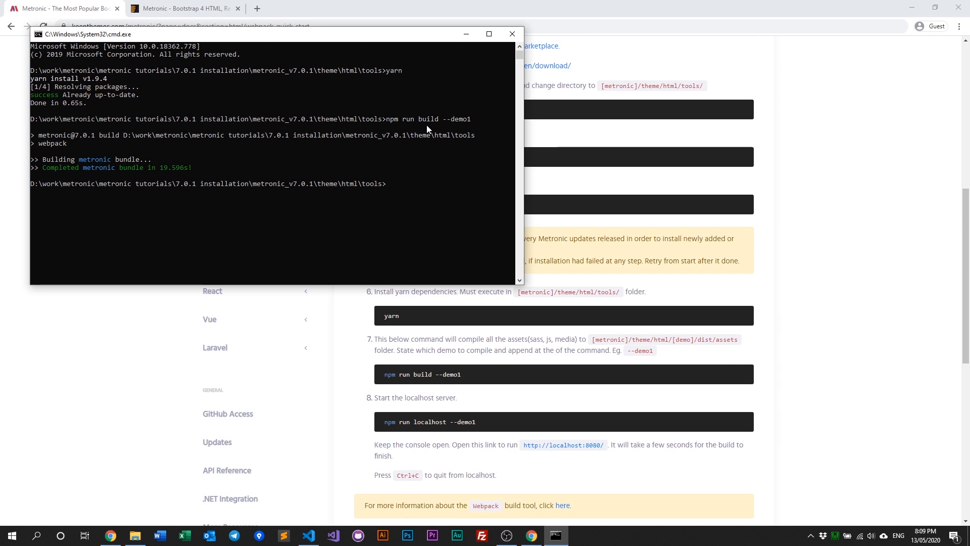
- Run 'npm run localhost --demo1' and open the Dashboard page on localhost
text(npm run)
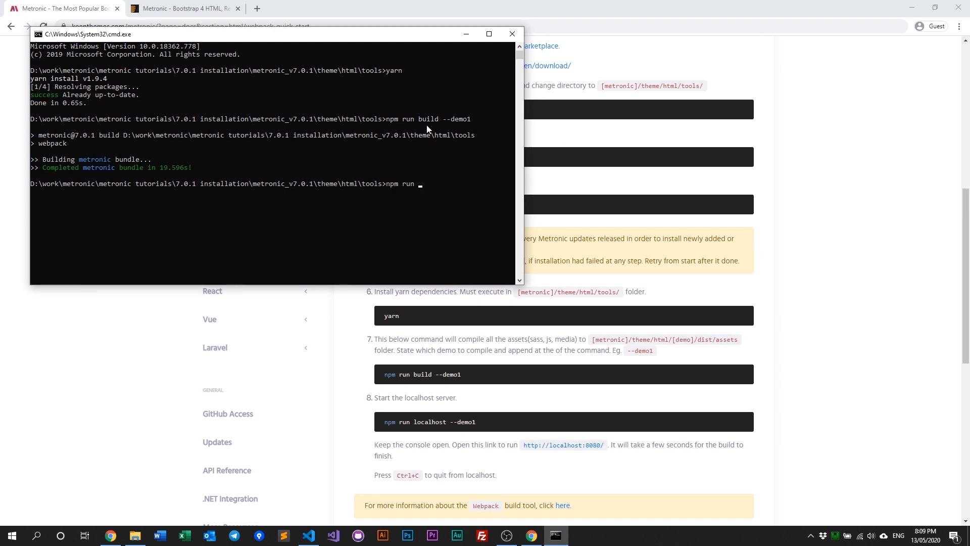
text(localhost --)
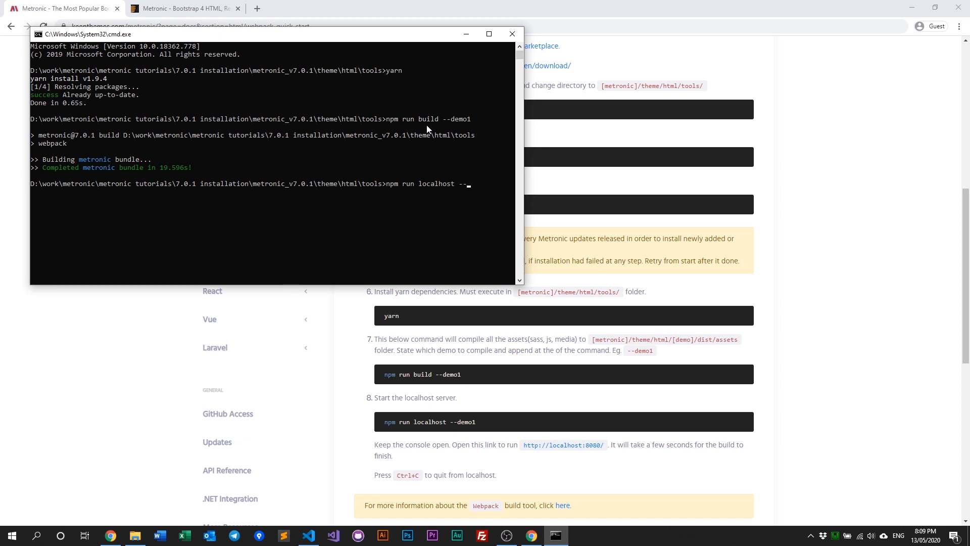
text(demo1)
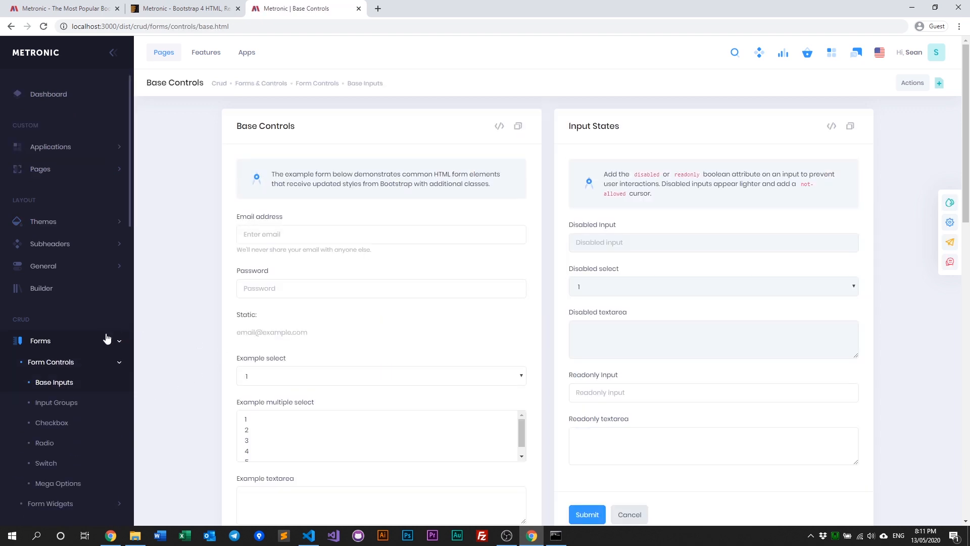
click(48, 94)
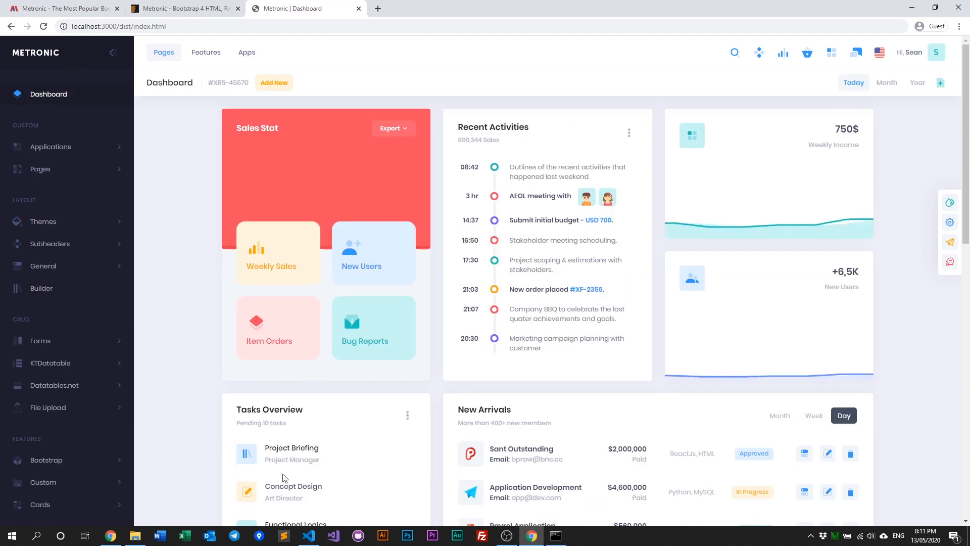